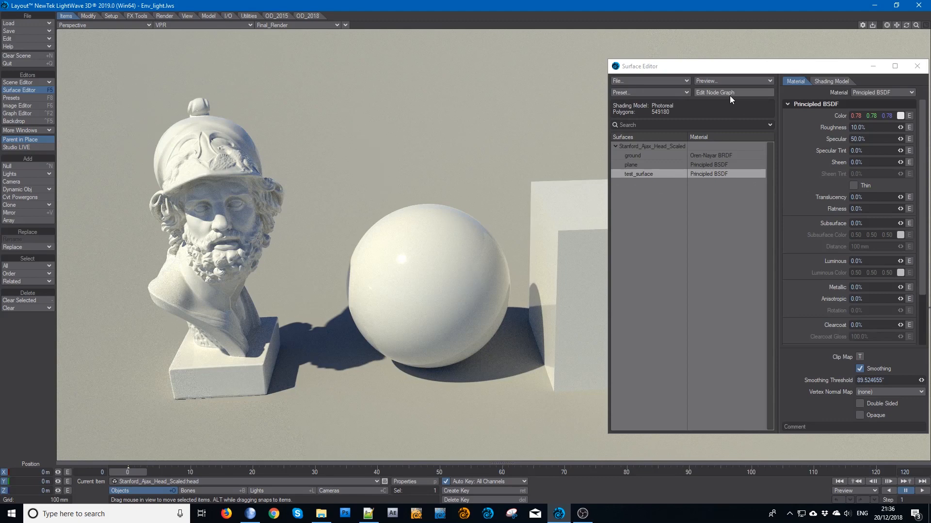
{"action": "mouse_move", "coordinate": [32, 78]}
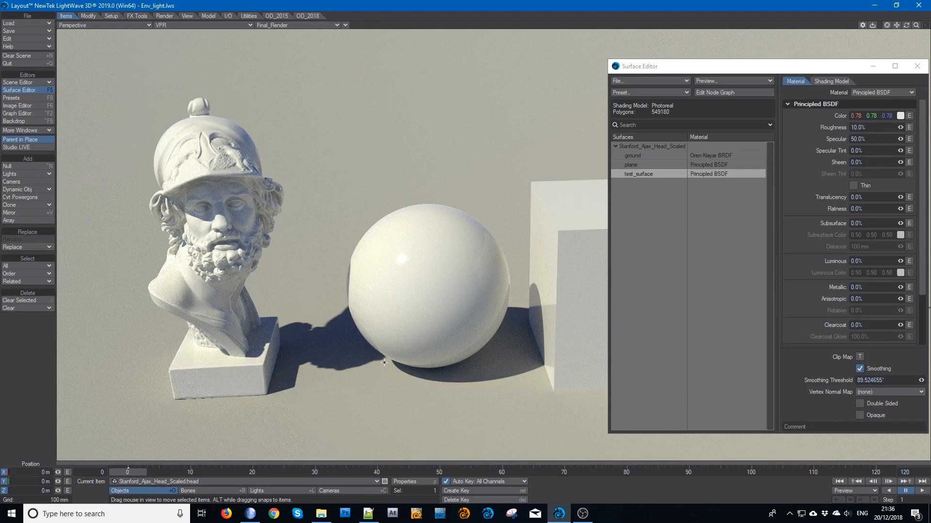
Close the Surface Editor and make the Environment light the current item
{"action": "left_click", "coordinate": [916, 66]}
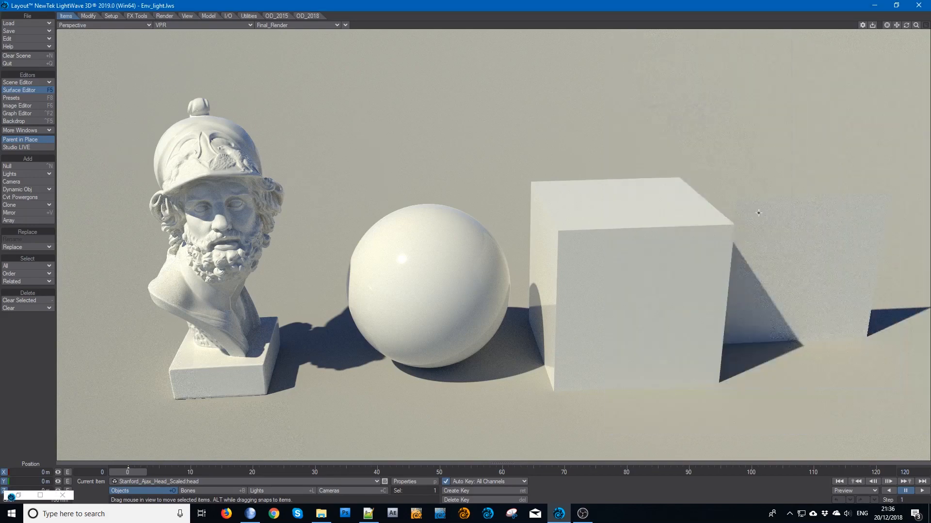
{"action": "mouse_move", "coordinate": [256, 448]}
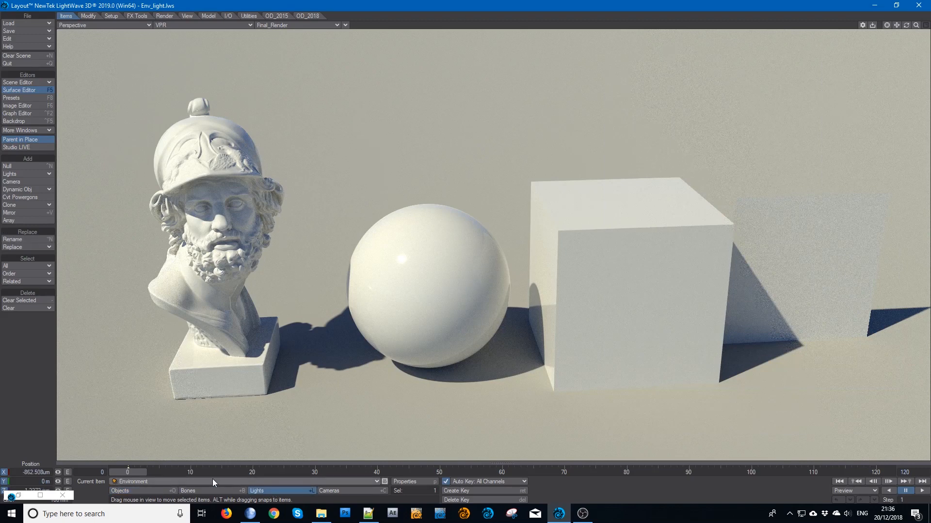
{"action": "left_click", "coordinate": [133, 481]}
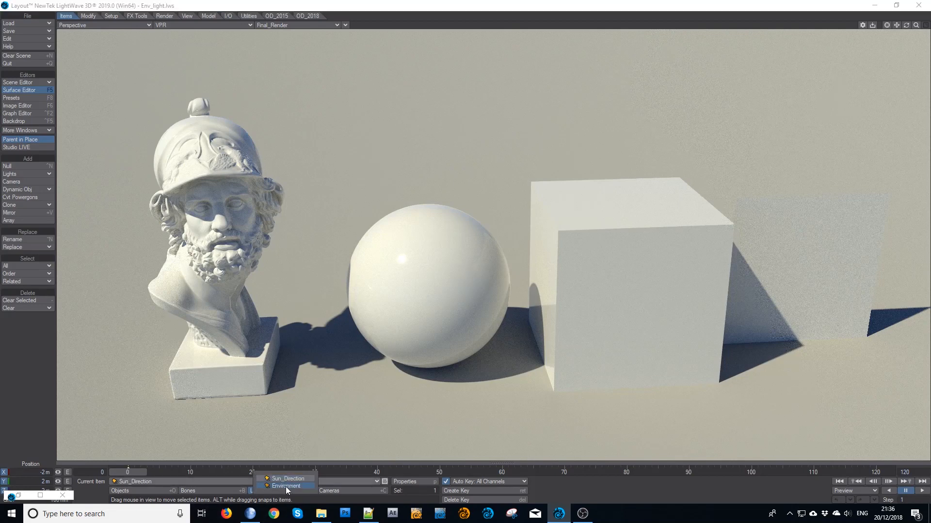
{"action": "left_click", "coordinate": [286, 487]}
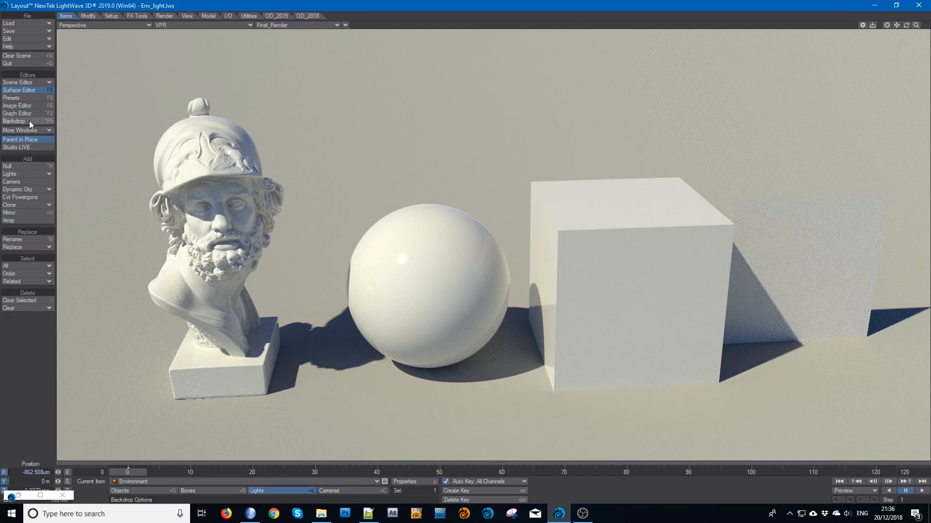
In Backdrop, open SunSky (Hosek-Wilkie) settings and set the Sol star's Item to Sun_Direction
{"action": "left_click", "coordinate": [14, 122]}
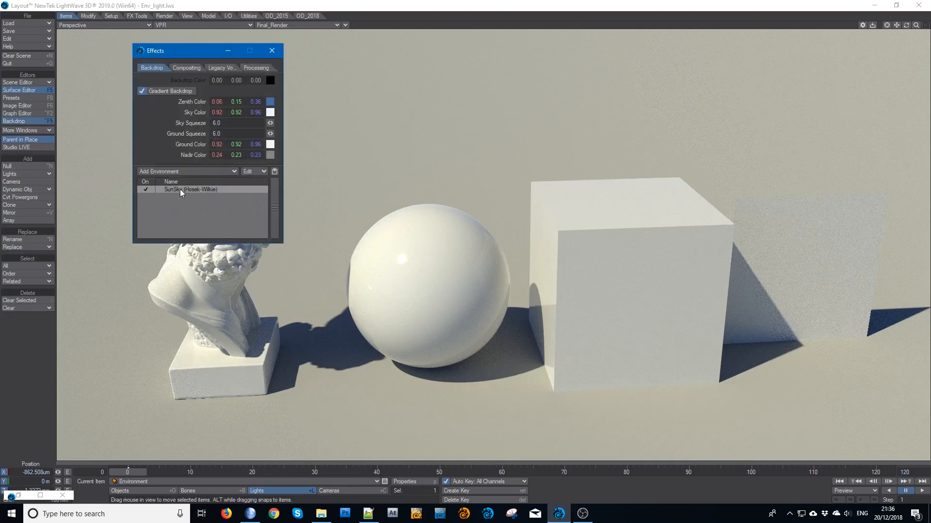
{"action": "double_click", "coordinate": [191, 189]}
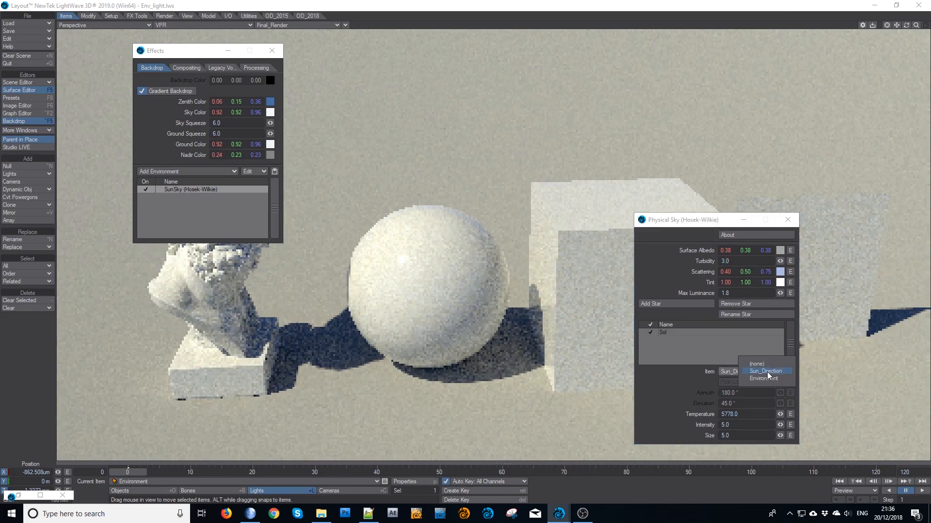
{"action": "left_click", "coordinate": [765, 371]}
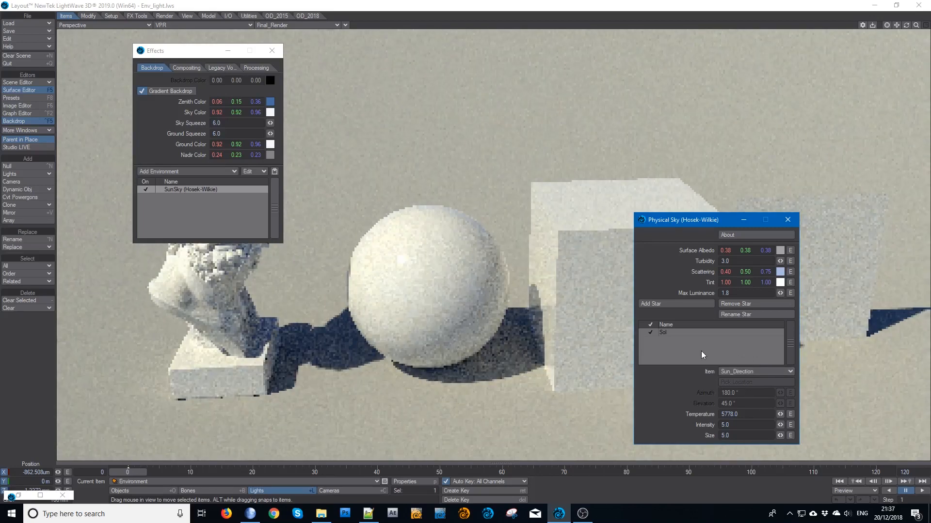
{"action": "mouse_move", "coordinate": [675, 335]}
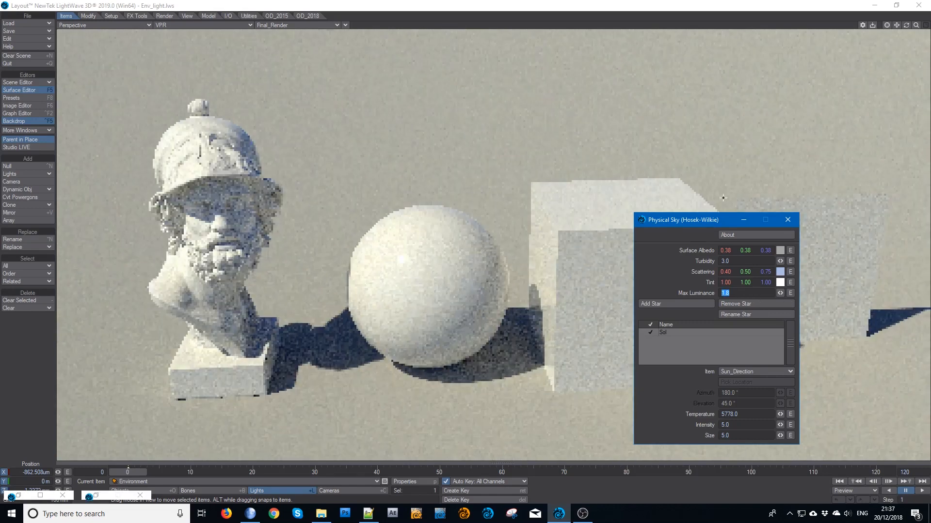
Set the Physical Sky Max Luminance to 1.8 after trying 1.0 and 2.0, then close the panel
{"action": "triple_click", "coordinate": [746, 413]}
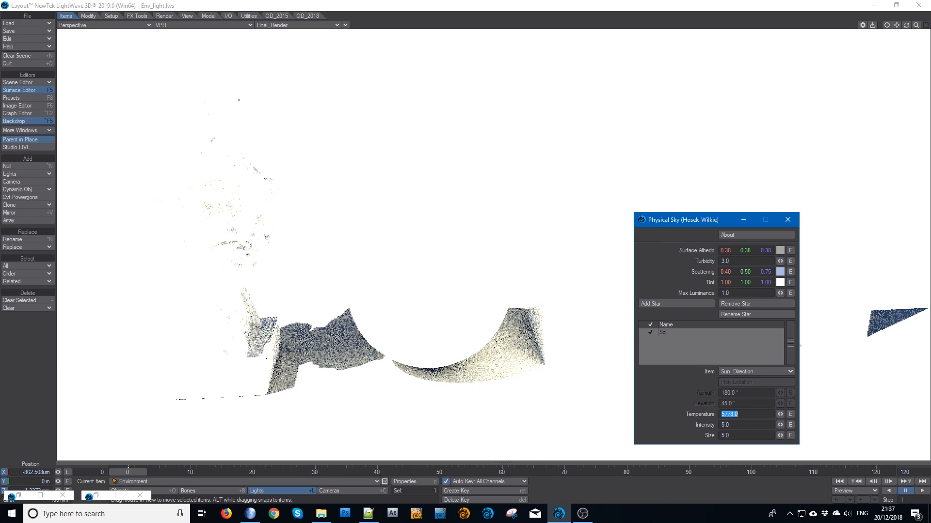
{"action": "mouse_move", "coordinate": [769, 146]}
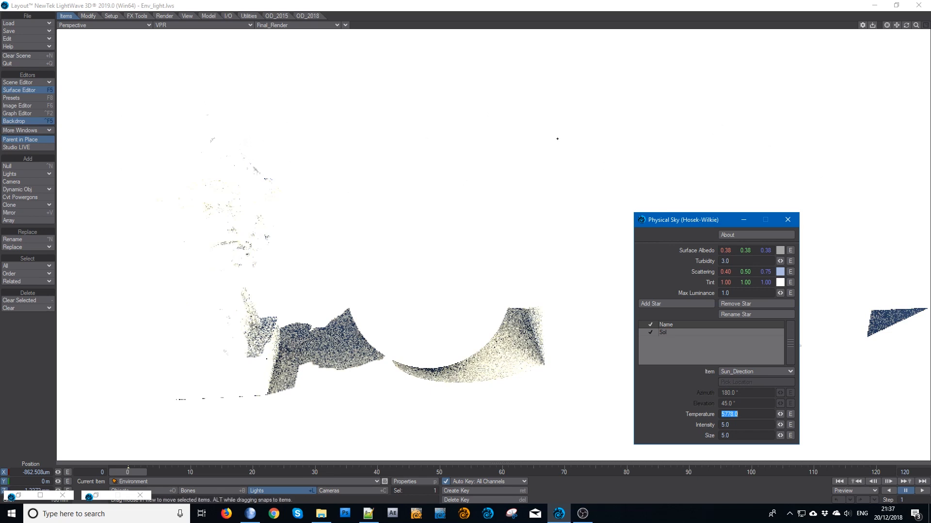
{"action": "mouse_move", "coordinate": [742, 301]}
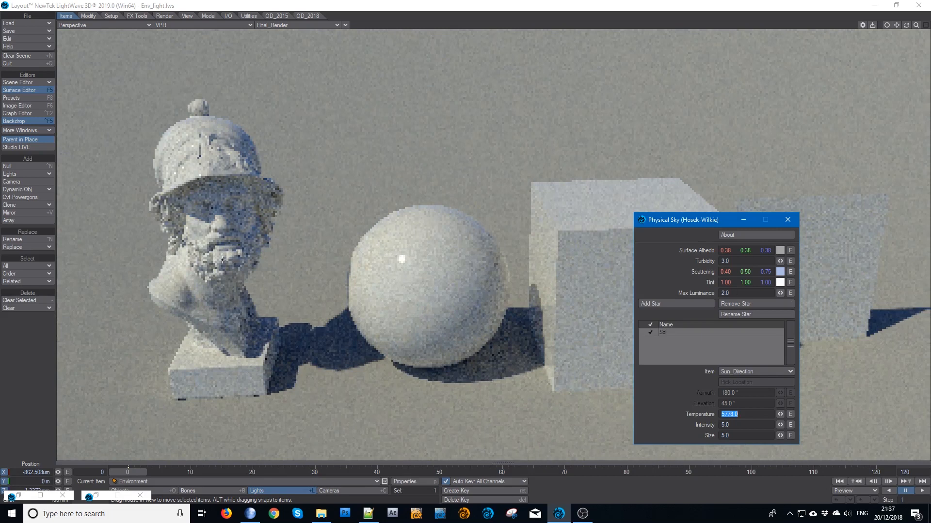
{"action": "left_click", "coordinate": [745, 293]}
{"action": "type", "text": "1.8"}
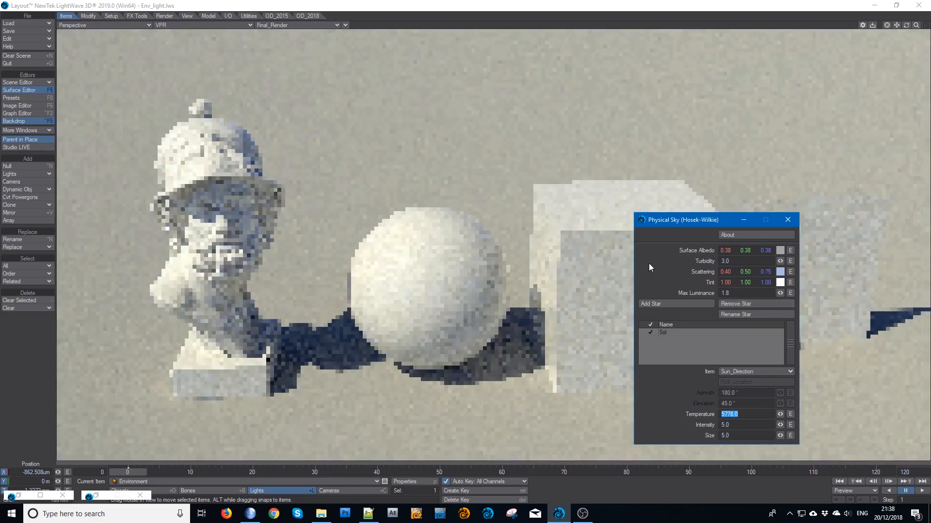
{"action": "left_click", "coordinate": [787, 220]}
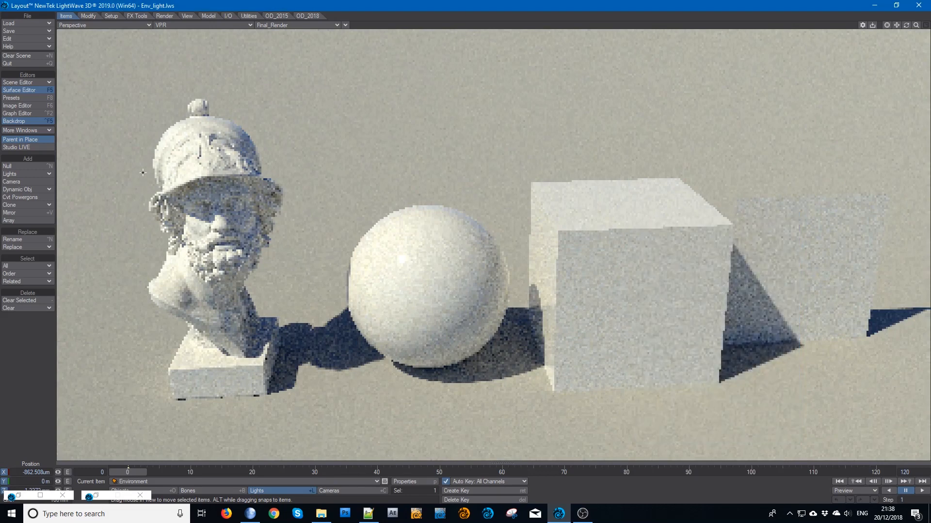
{"action": "mouse_move", "coordinate": [225, 194]}
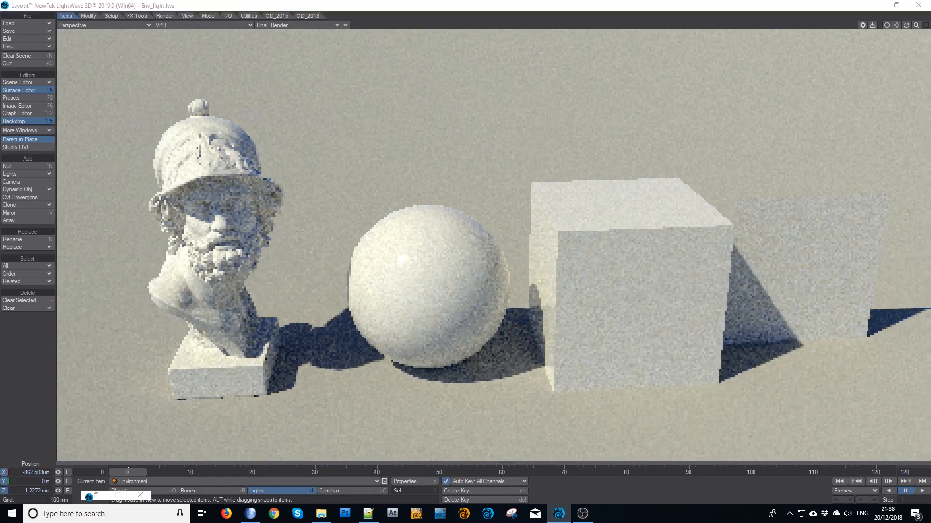
{"action": "left_click", "coordinate": [19, 90]}
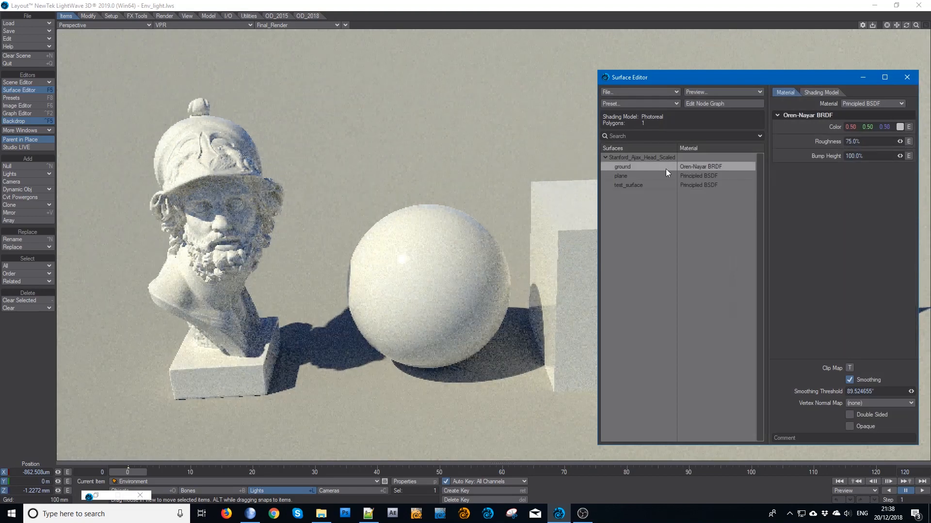
Select all three surfaces, verify Photoreal shading, and return to the Material tab
{"action": "left_click", "coordinate": [820, 92]}
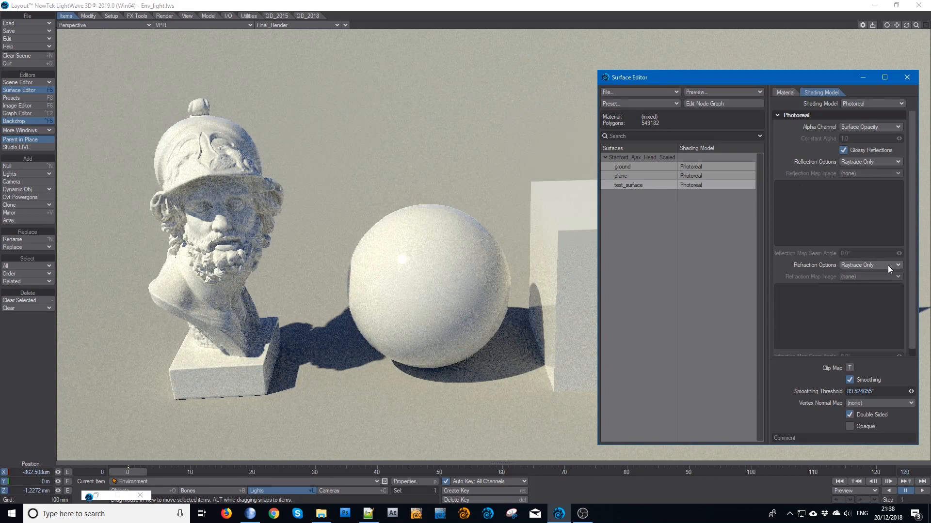
{"action": "mouse_move", "coordinate": [714, 168]}
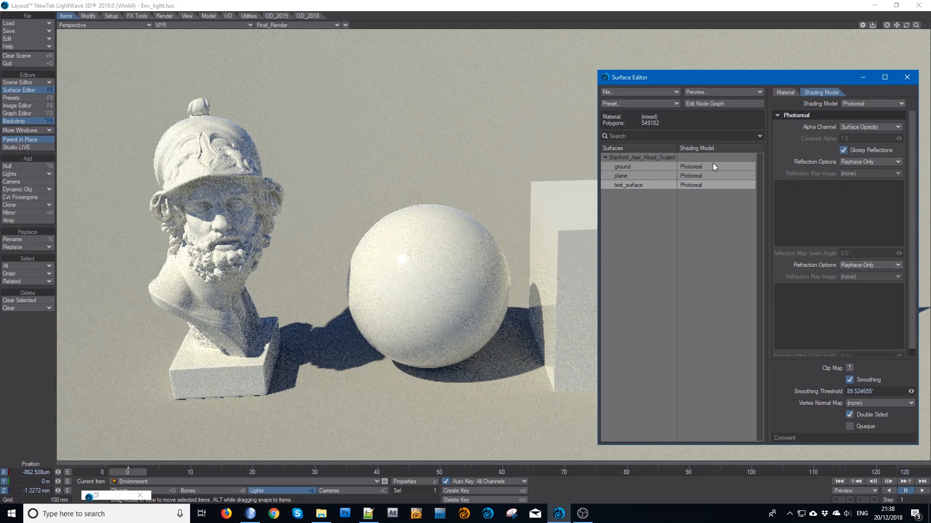
{"action": "mouse_move", "coordinate": [806, 112]}
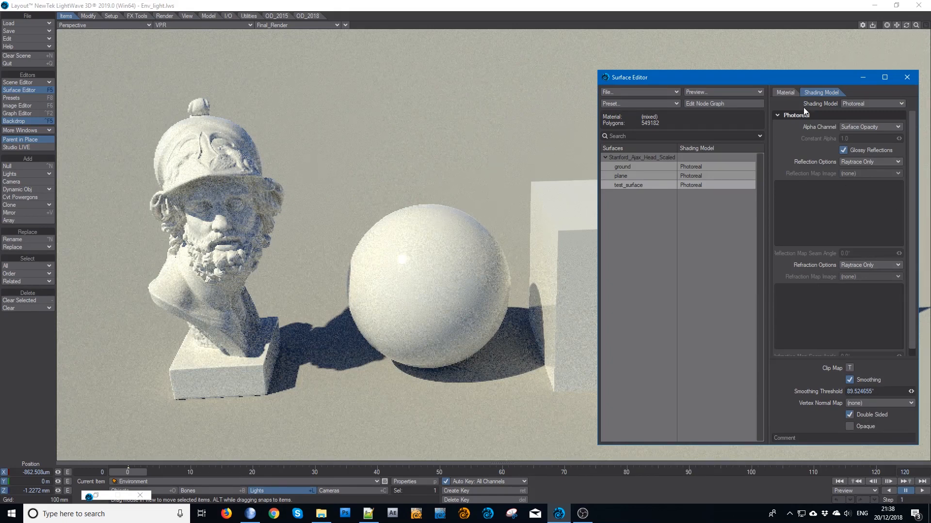
{"action": "mouse_move", "coordinate": [656, 184]}
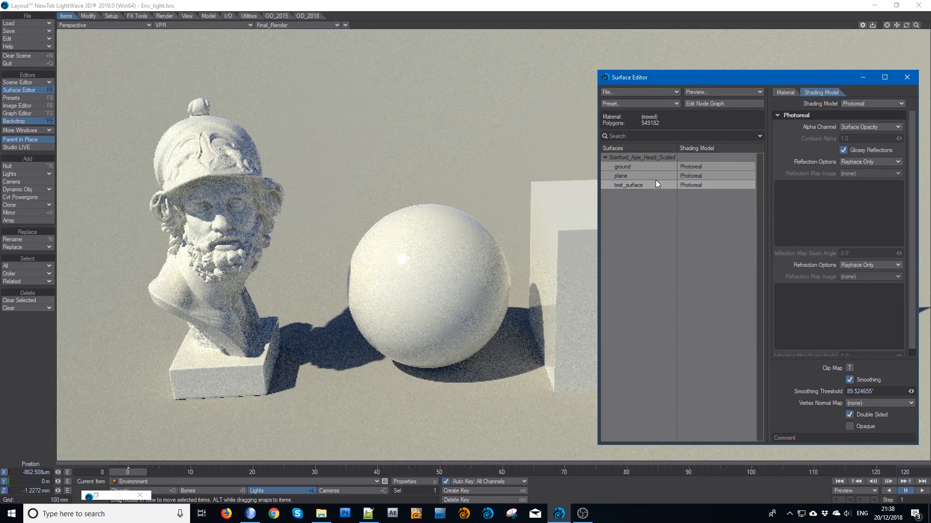
{"action": "mouse_move", "coordinate": [647, 185]}
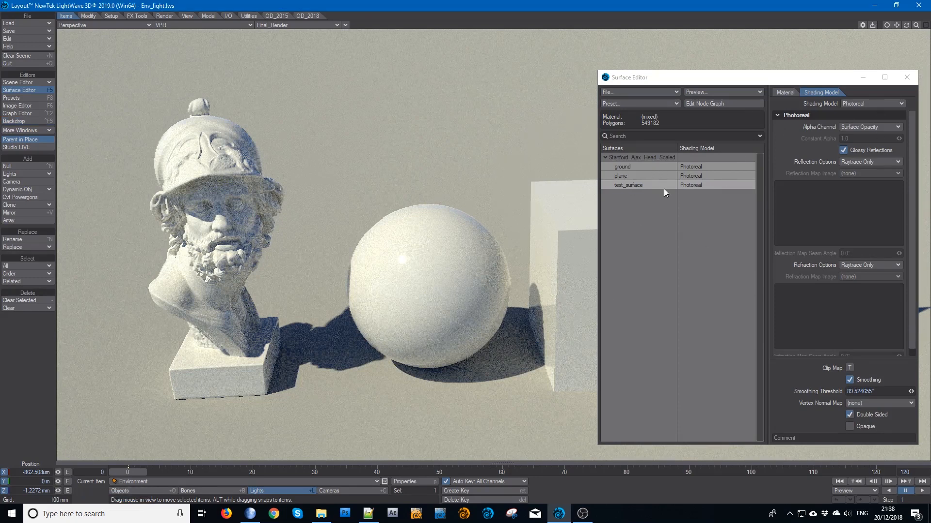
{"action": "left_click", "coordinate": [784, 92]}
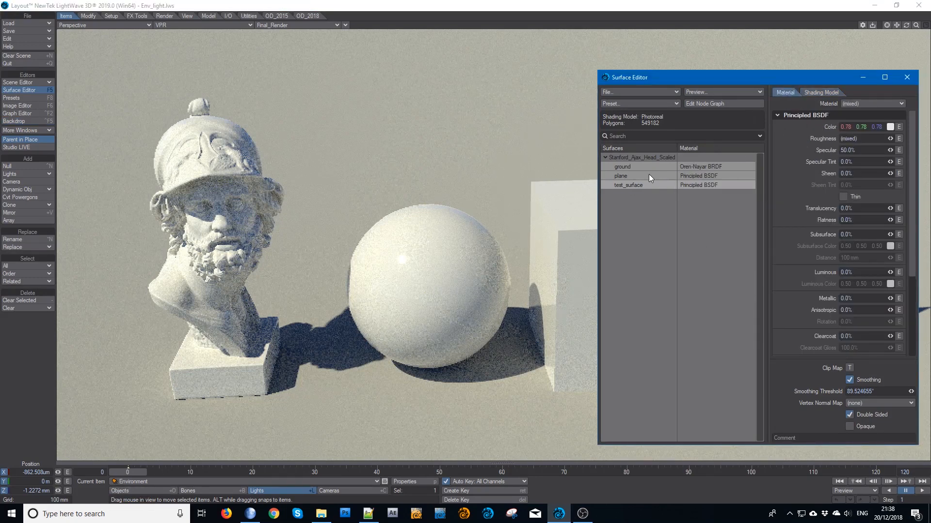
Give test_surface 100% transparency with refraction index 1.5 and close the Surface Editor
{"action": "left_click", "coordinate": [628, 184]}
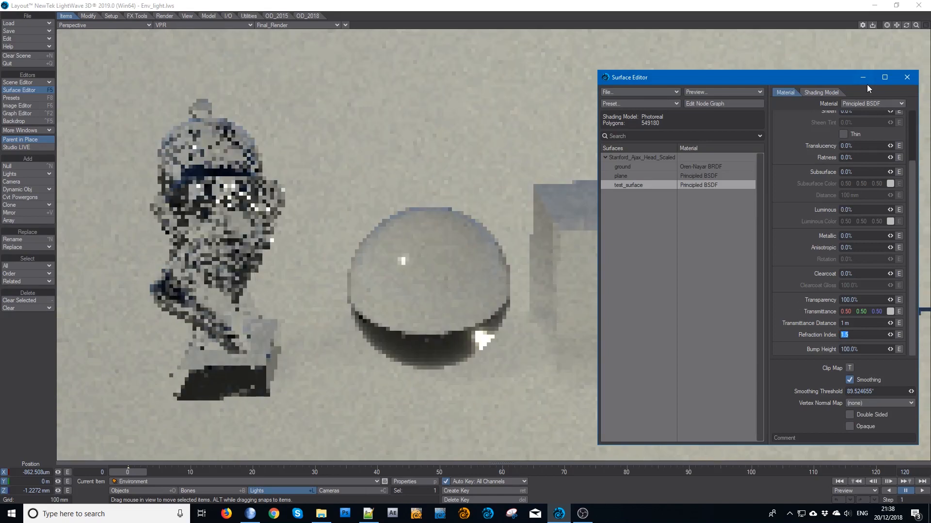
{"action": "left_click", "coordinate": [906, 77]}
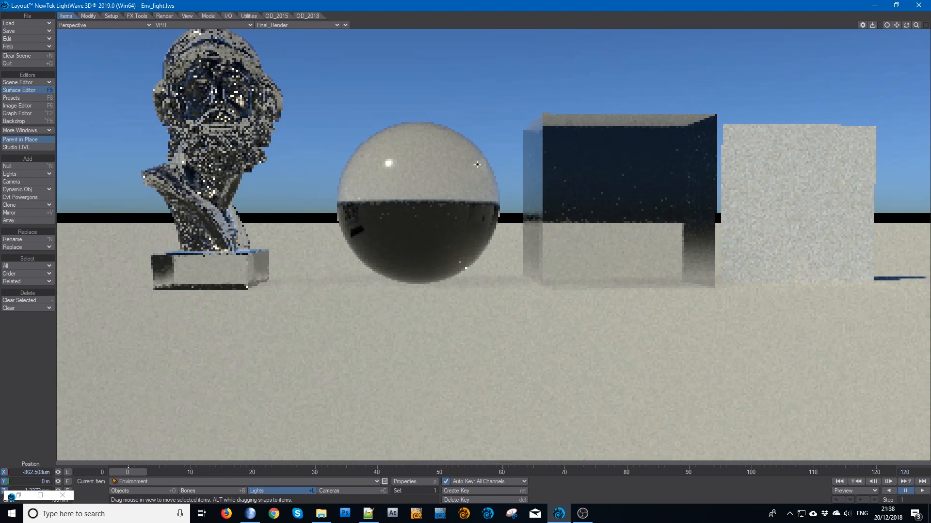
{"action": "mouse_move", "coordinate": [600, 149]}
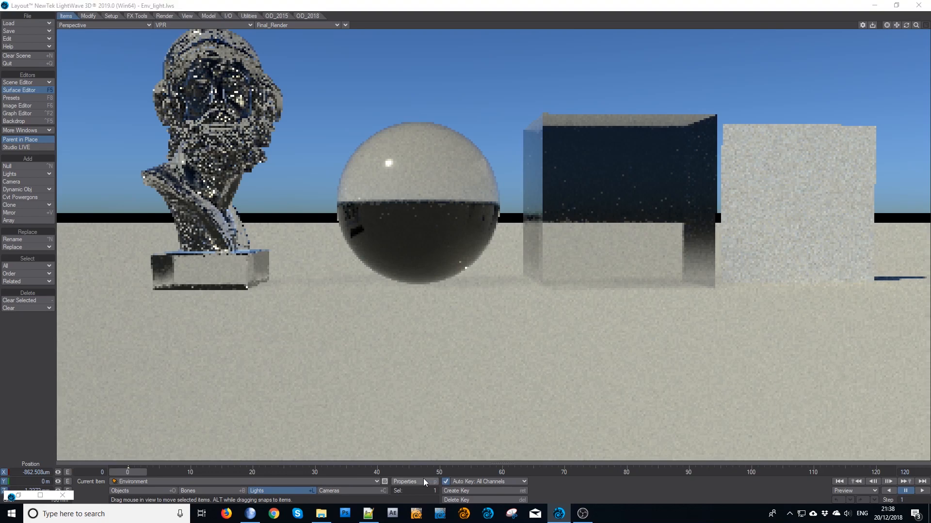
Open the Environment light's Properties panel with Sample Backdrop enabled
{"action": "left_click", "coordinate": [405, 481]}
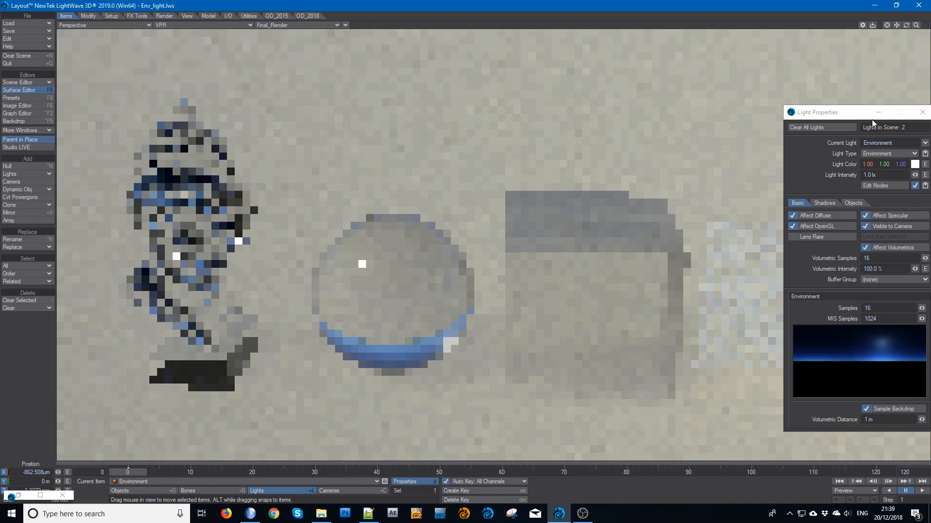
Close Light Properties and compare transparency of the plane and test_surface in the Surface Editor
{"action": "left_click", "coordinate": [921, 112]}
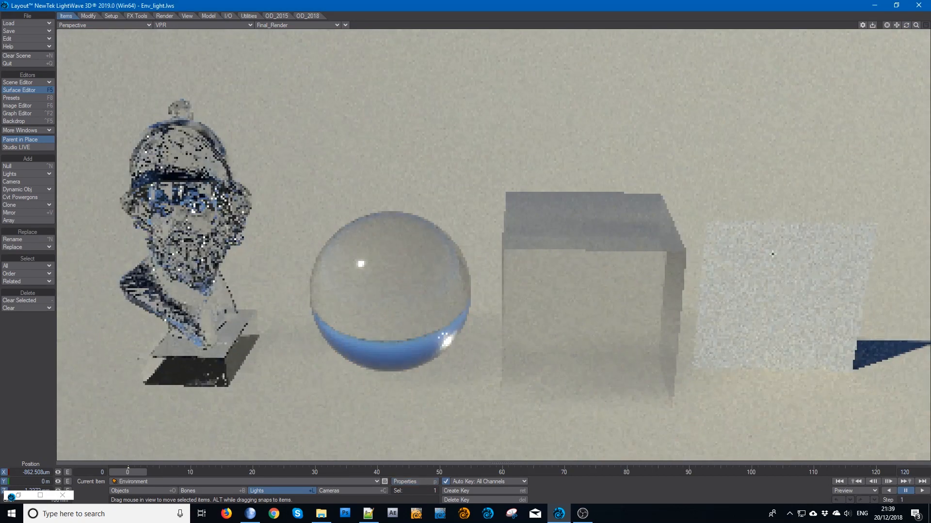
{"action": "left_click", "coordinate": [19, 90]}
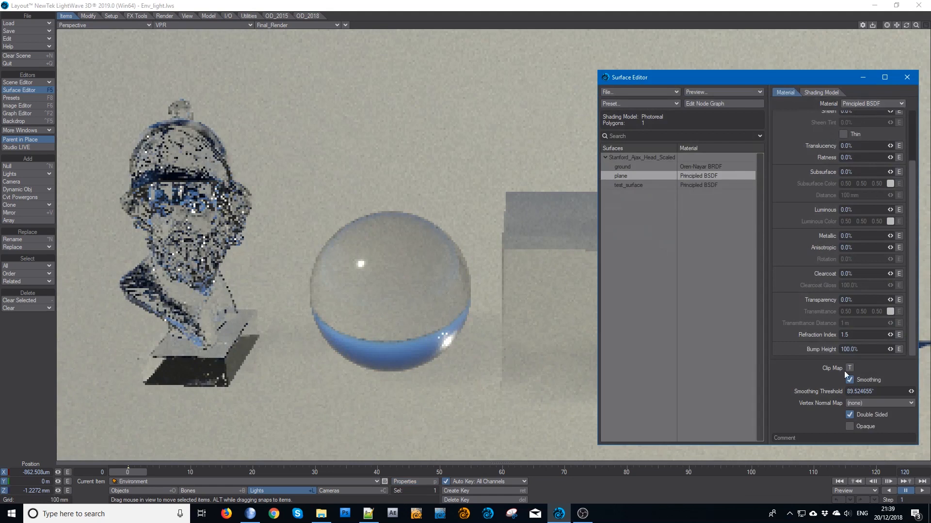
{"action": "mouse_move", "coordinate": [866, 310]}
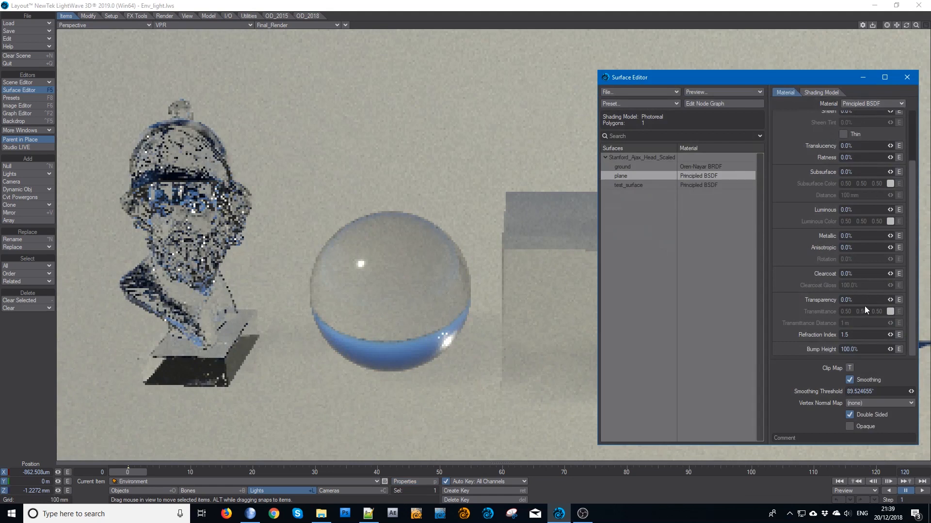
{"action": "left_click", "coordinate": [628, 185]}
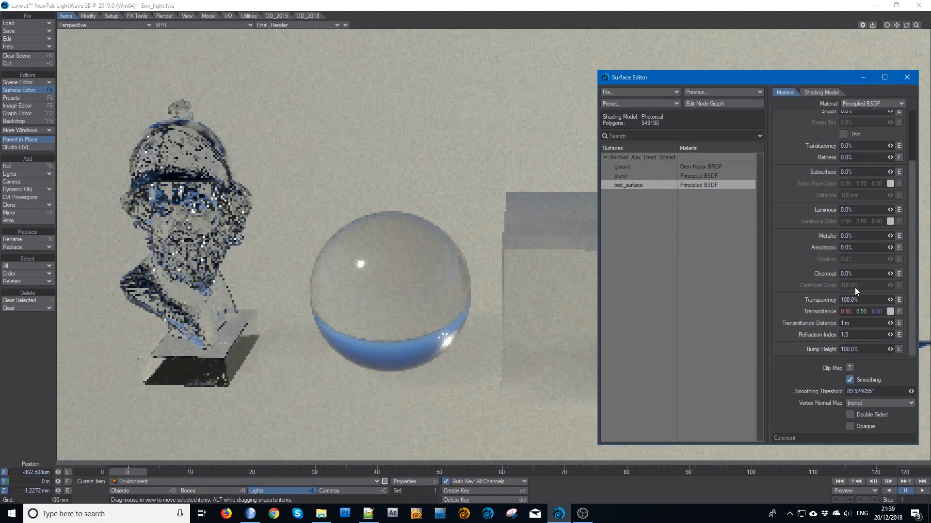